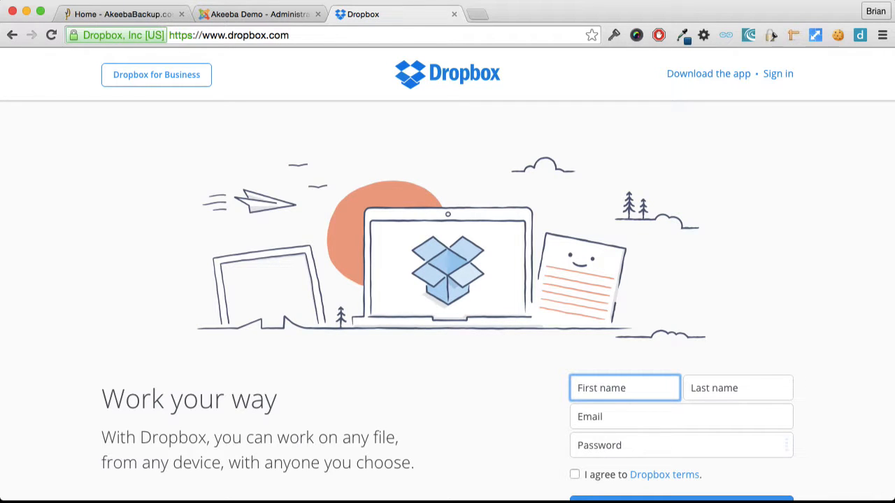
- Switch from Dropbox back to the Akeeba Demo administrator control panel
click(259, 14)
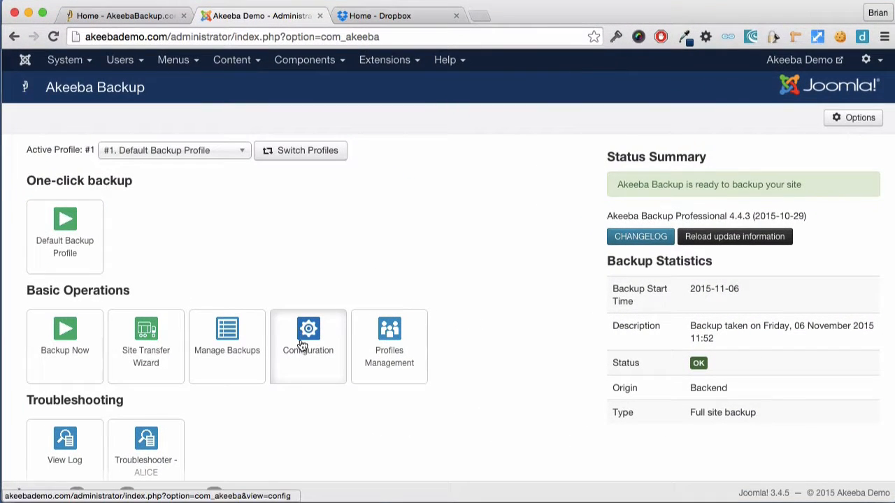
- Set the post-processing engine in Advanced configuration to 'Upload to Dropbox'
click(308, 332)
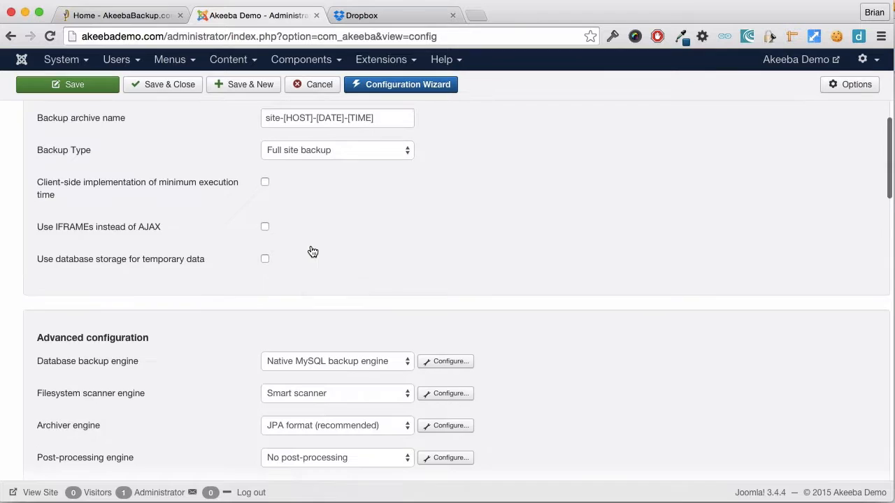
scroll(down, 3)
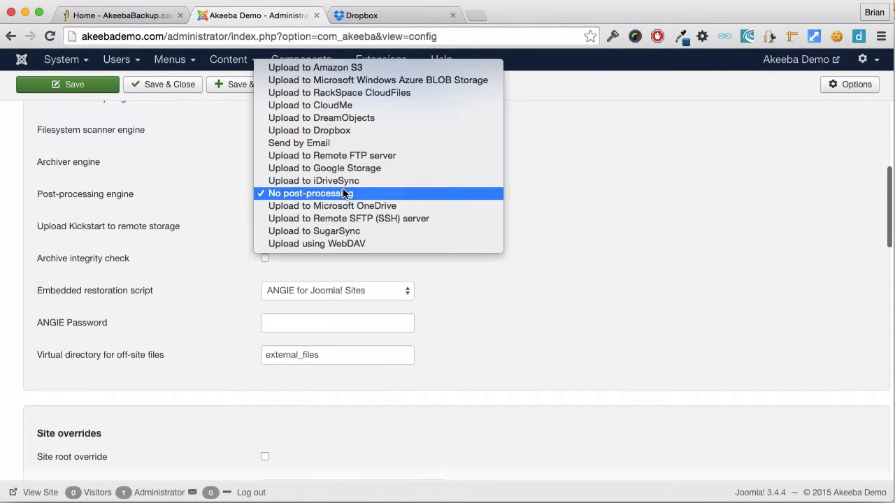
mouse_move(309, 130)
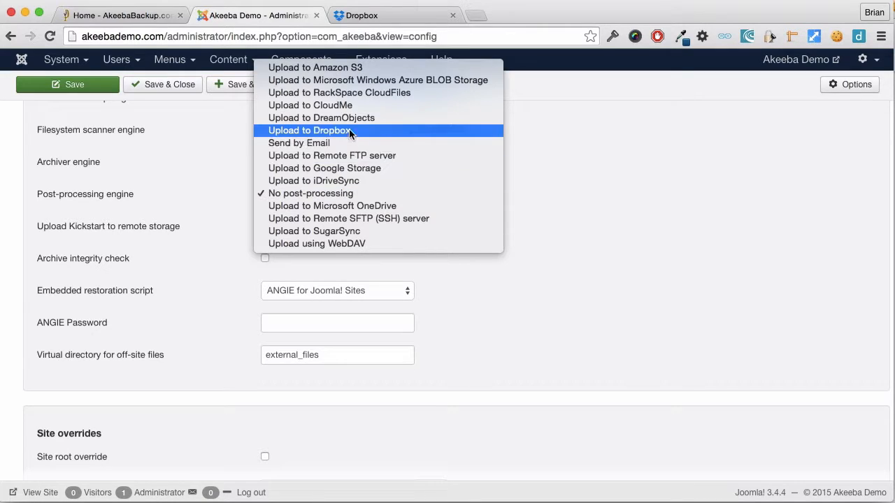
click(308, 130)
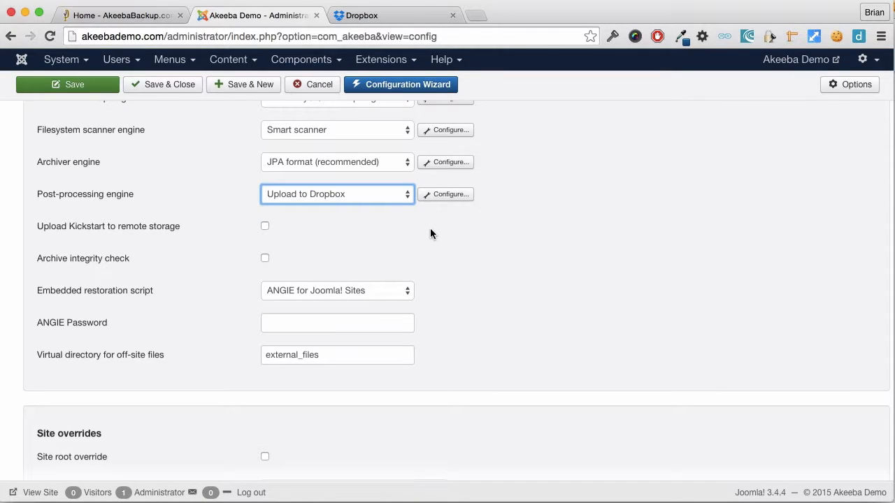
- Reveal the Upload to Dropbox options with empty token, secret key and user ID
click(445, 194)
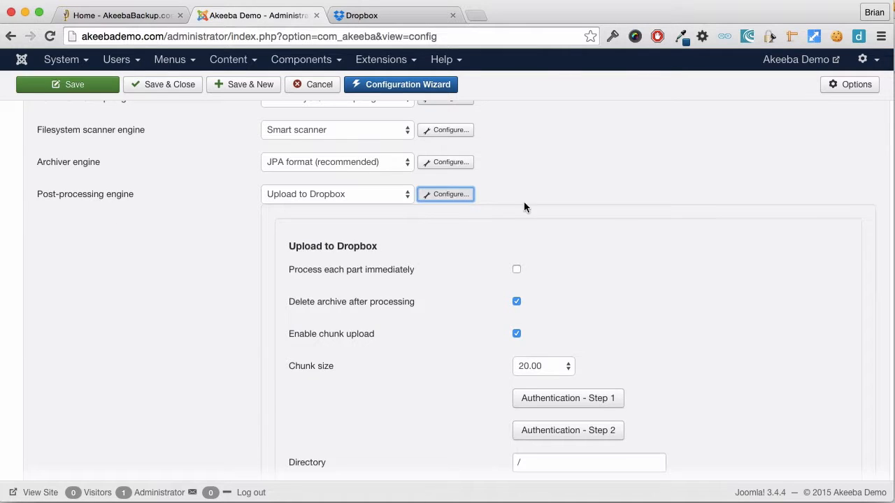
scroll(down, 3)
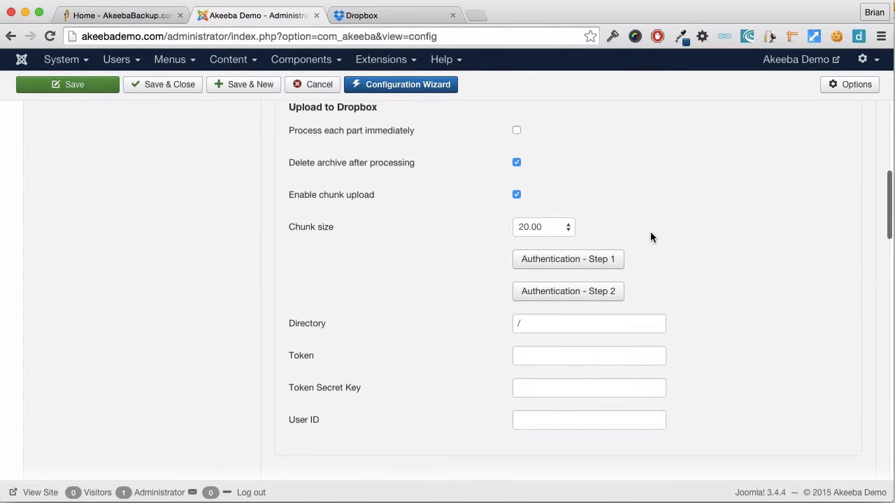
scroll(down, 3)
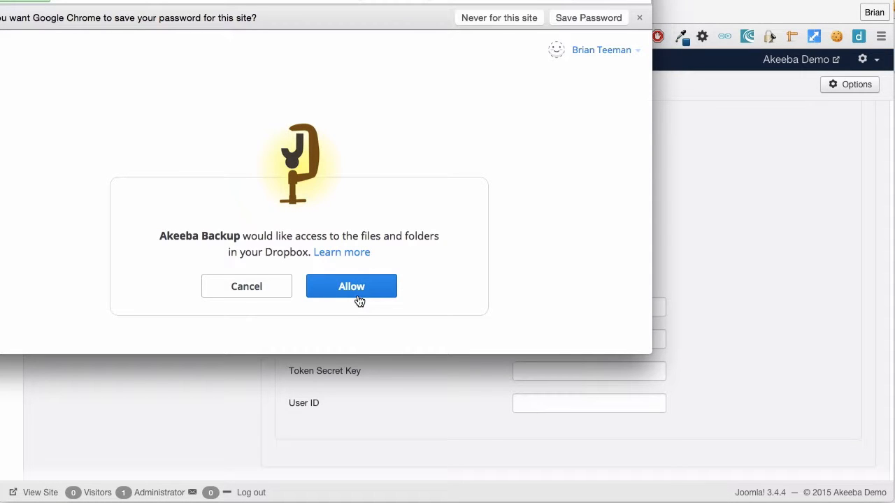
- Allow Akeeba Backup access in the Dropbox authorization popup
click(350, 285)
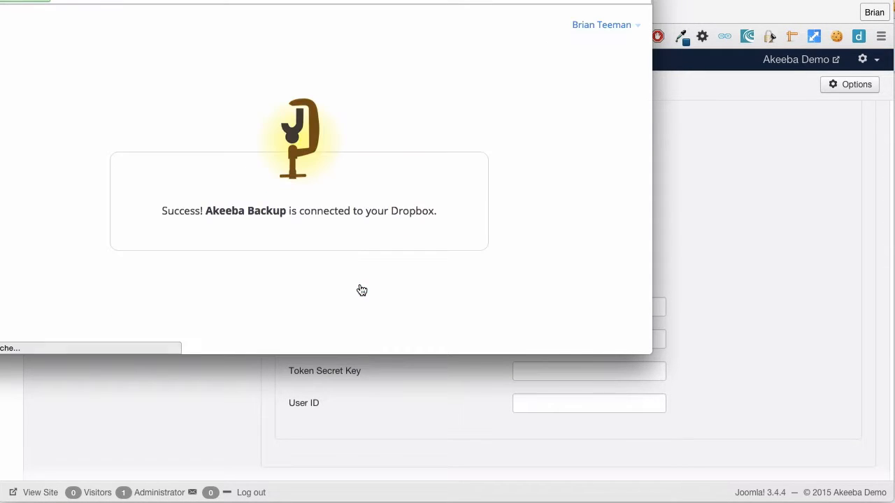
mouse_move(21, 23)
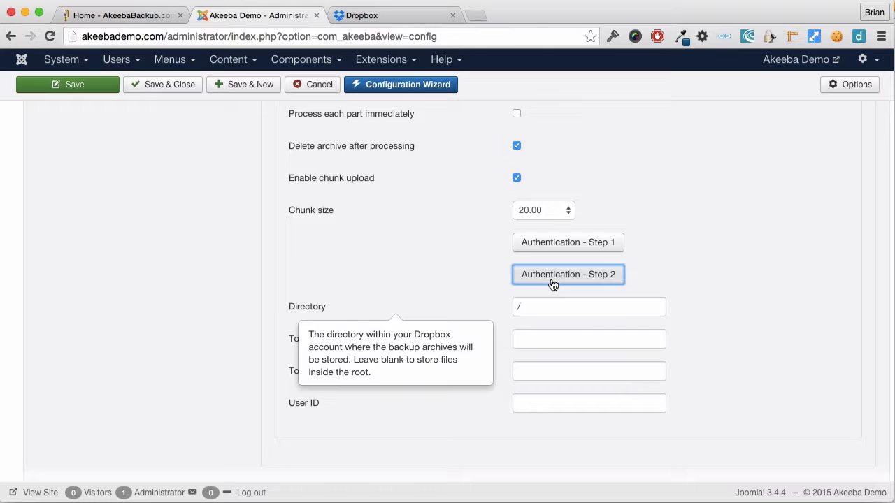
- Run Authentication Step 2 to retrieve the Dropbox token, secret key and user ID
click(568, 275)
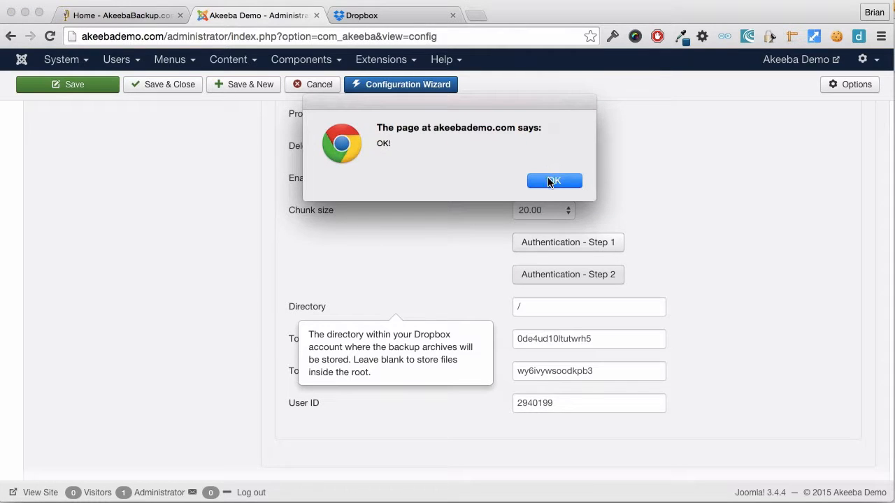
click(554, 181)
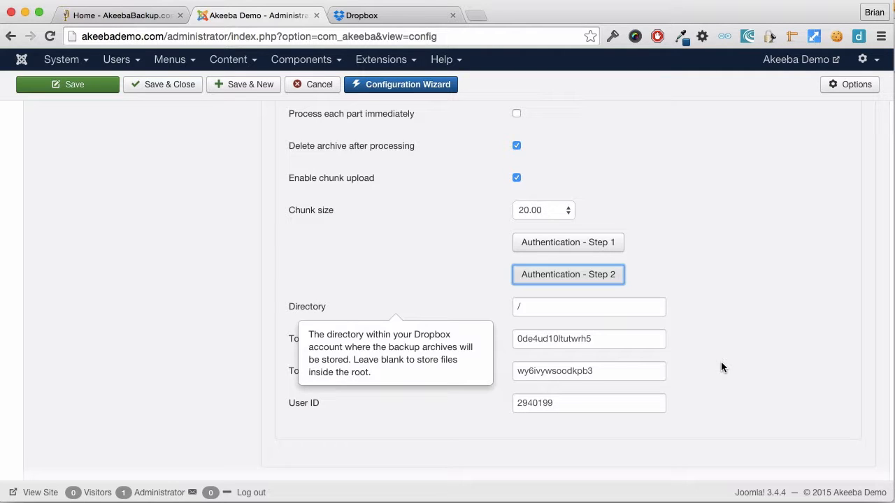
- Save the Dropbox configuration and go to the Backup Now page
click(168, 84)
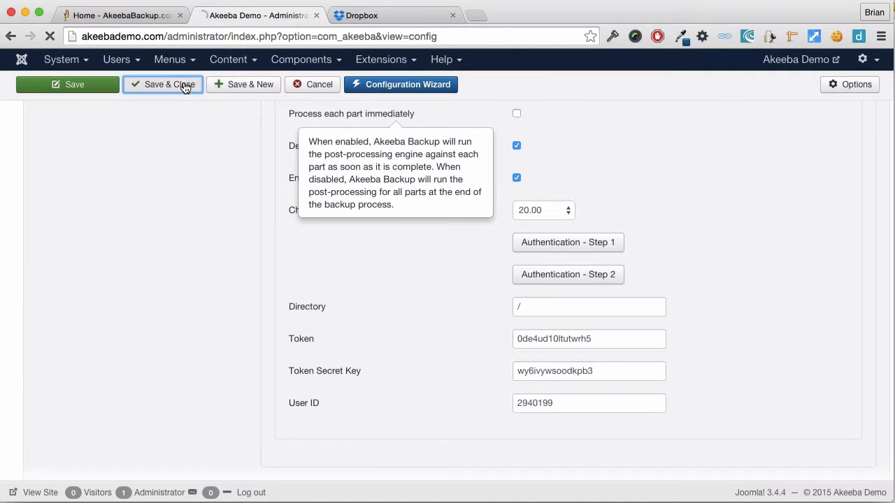
click(163, 84)
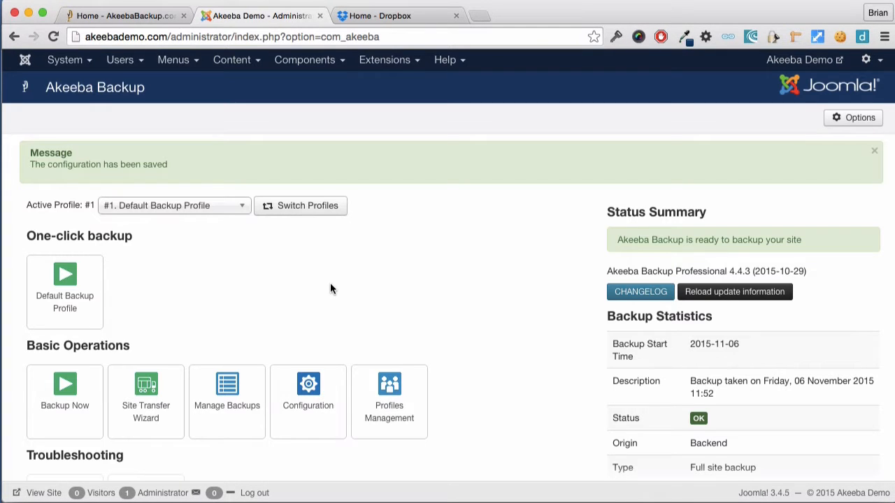
mouse_move(137, 277)
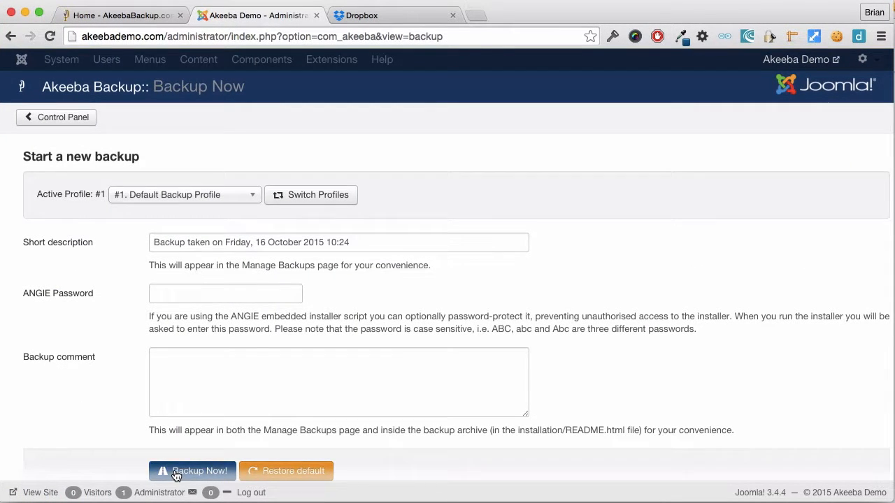
- Run a backup with the default profile to completion, then go to Manage Backups
click(192, 470)
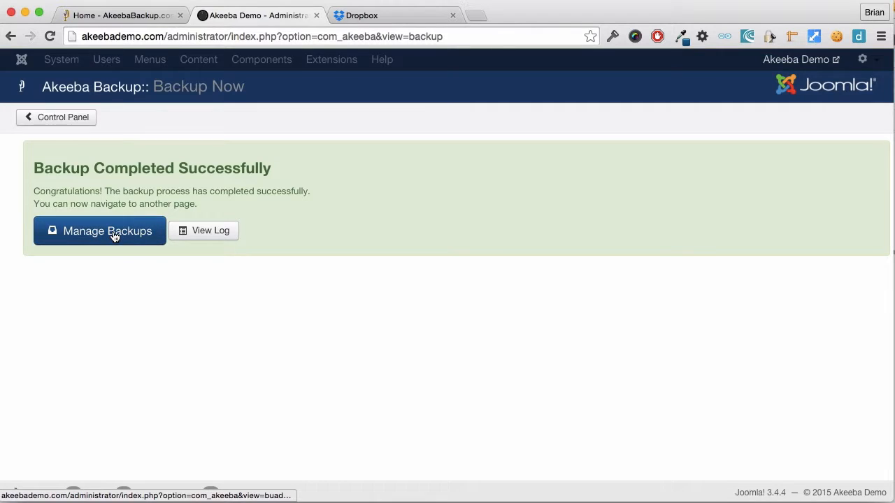
click(99, 230)
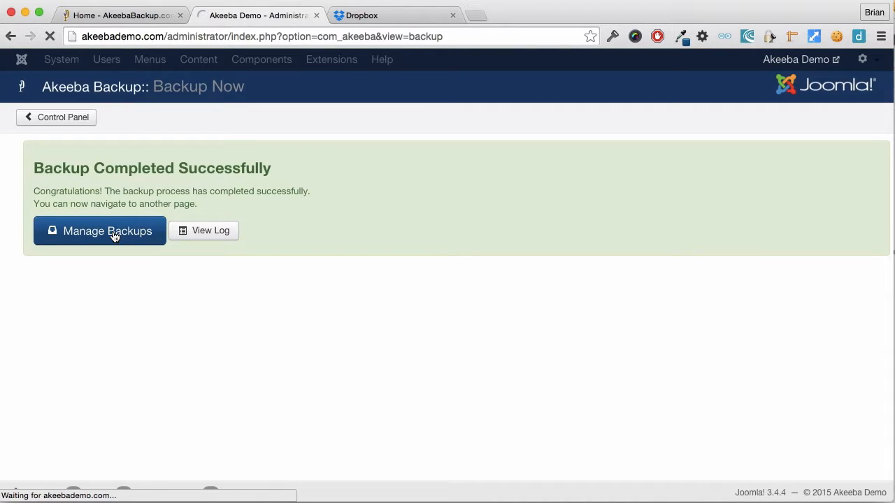
- View the remotely stored files for backup 110, then close that dialog
click(99, 231)
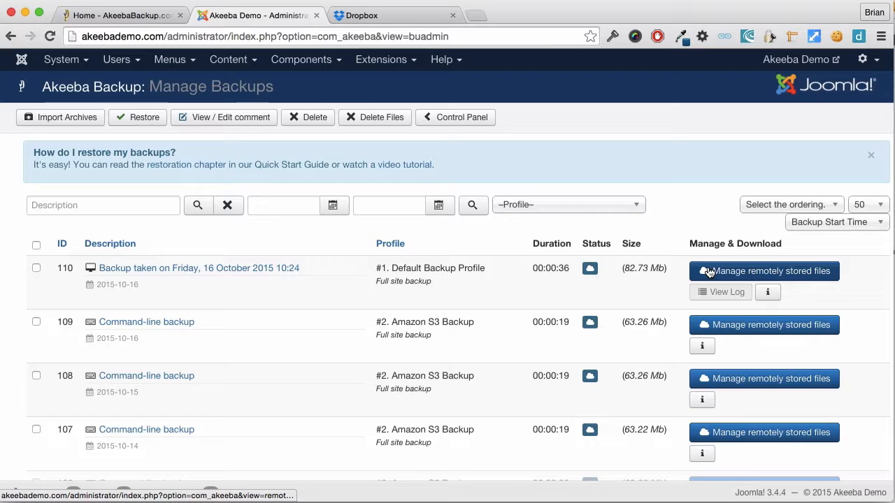
click(764, 270)
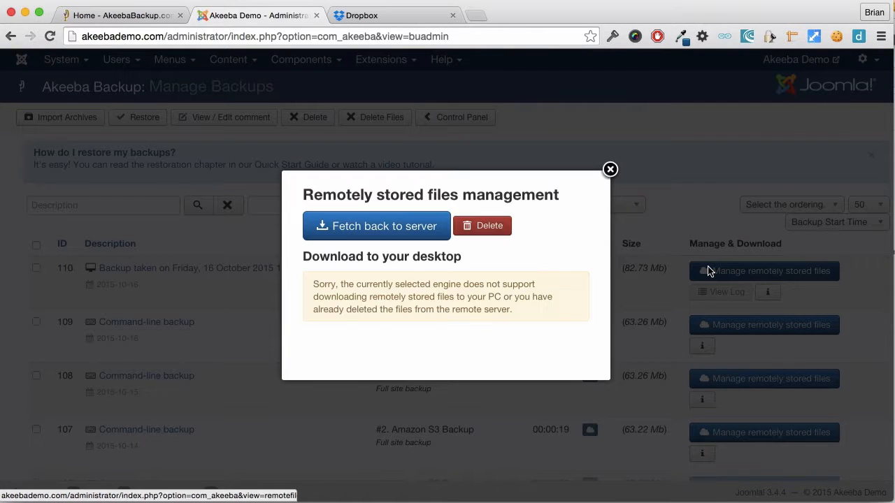
mouse_move(541, 309)
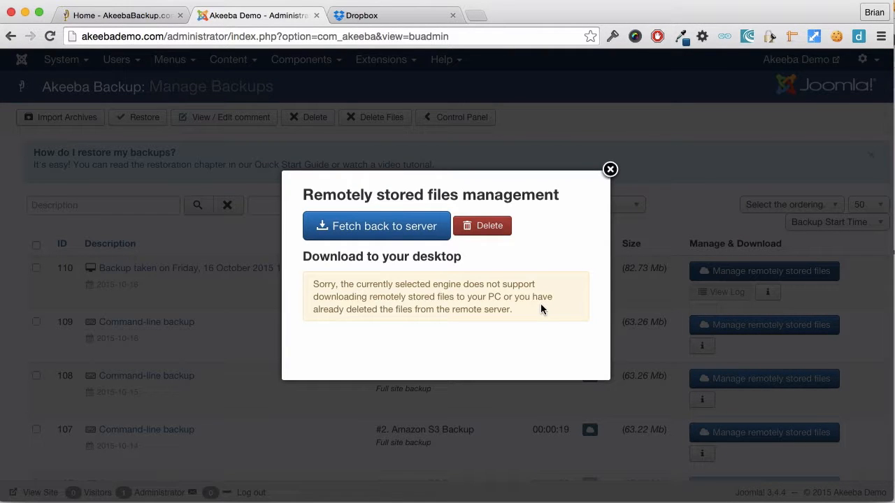
mouse_move(609, 172)
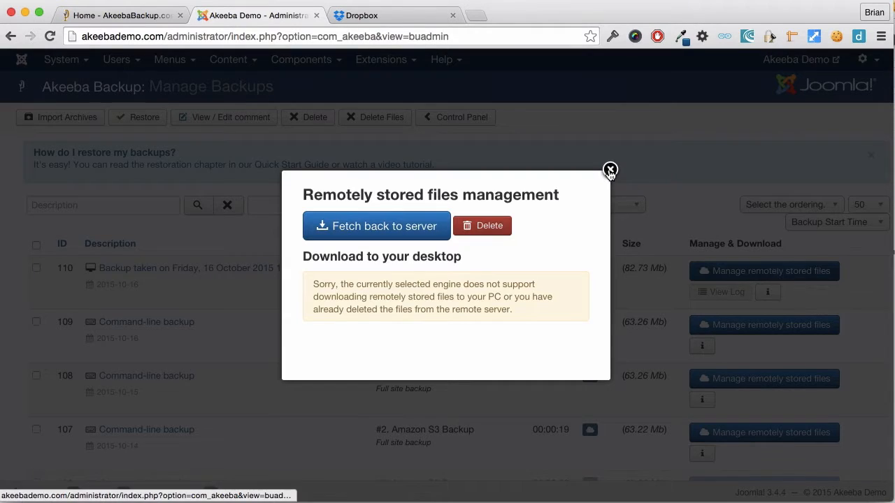
click(610, 170)
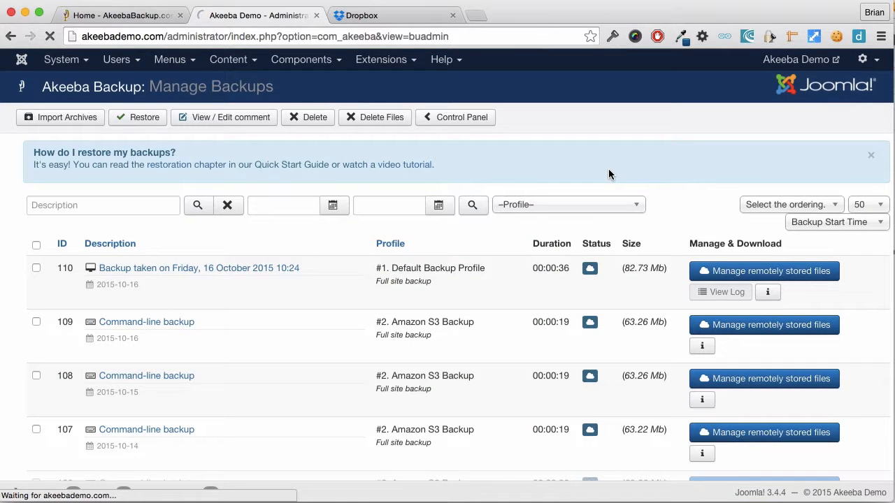